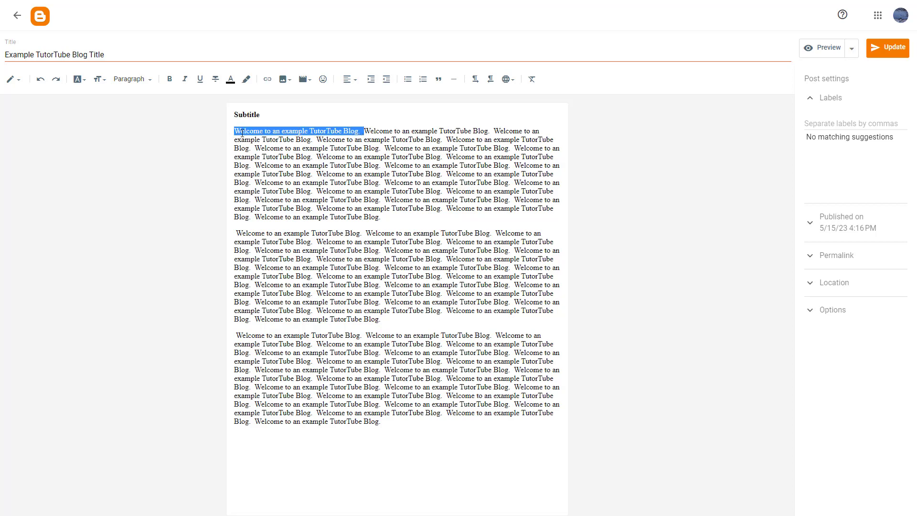
{"action": "mouse_move", "coordinate": [190, 89]}
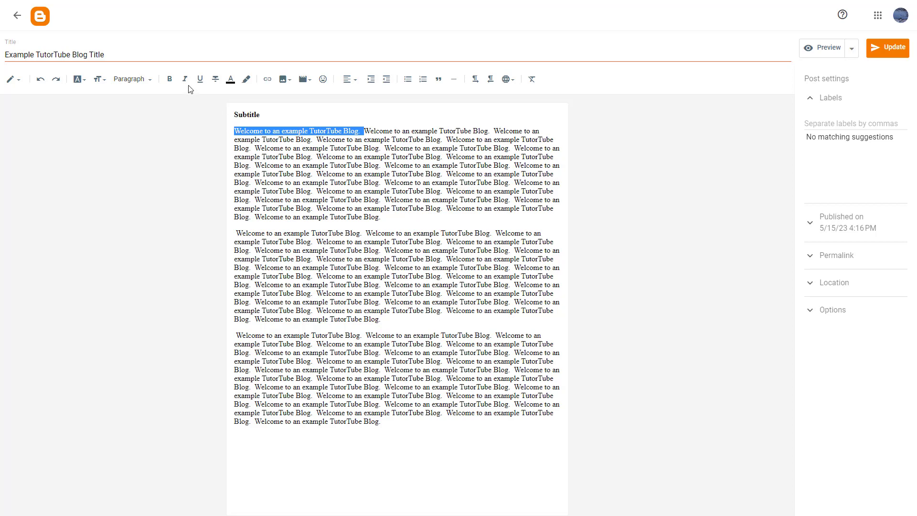
{"action": "mouse_move", "coordinate": [184, 79]}
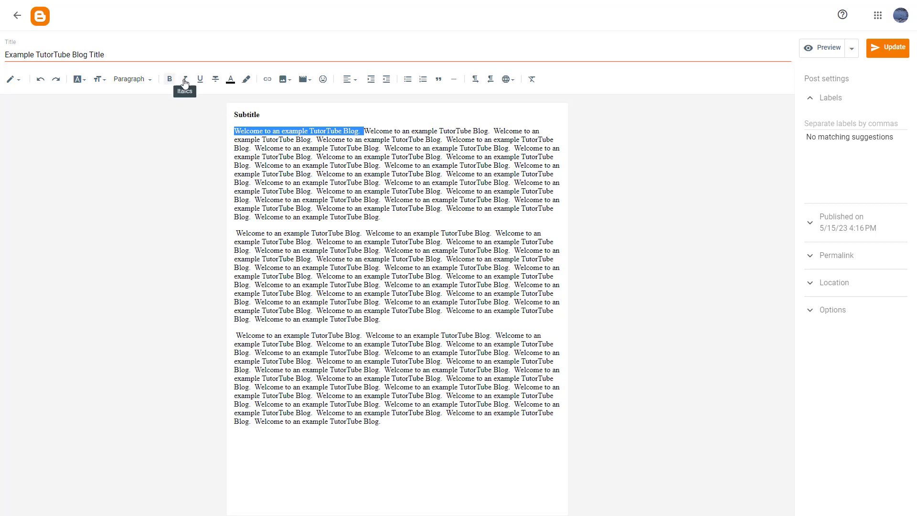
{"action": "mouse_move", "coordinate": [231, 79]}
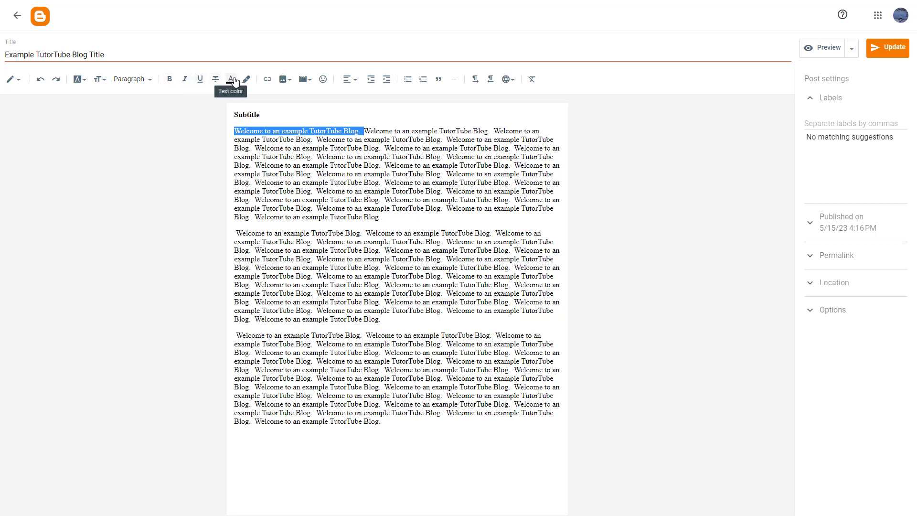
{"action": "mouse_move", "coordinate": [215, 79]}
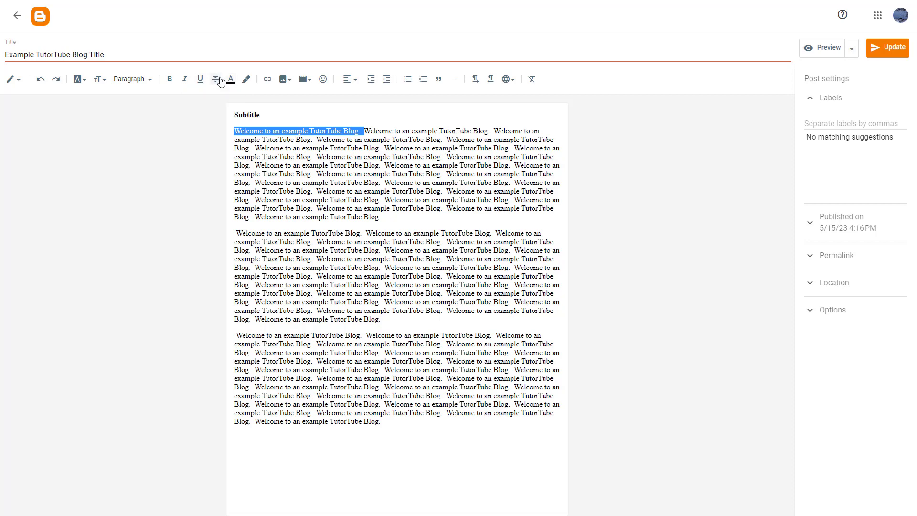
{"action": "mouse_move", "coordinate": [232, 79]}
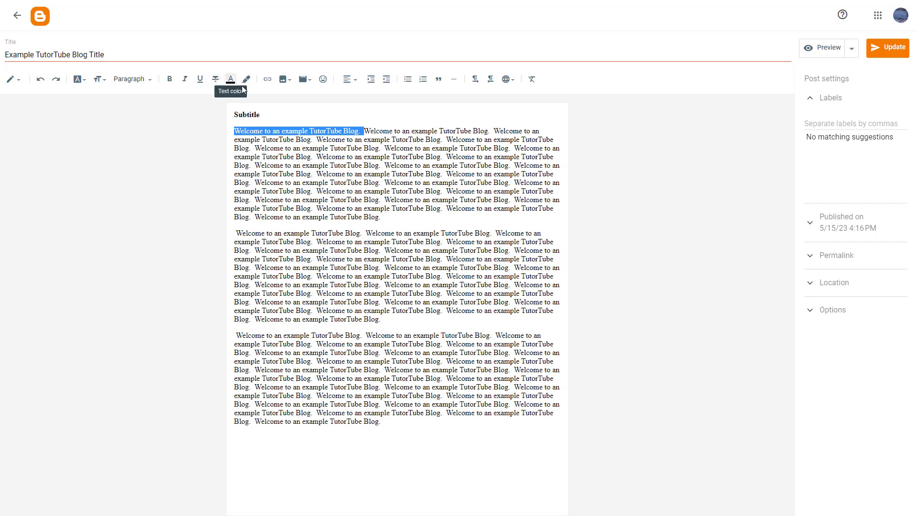
{"action": "mouse_move", "coordinate": [246, 79]}
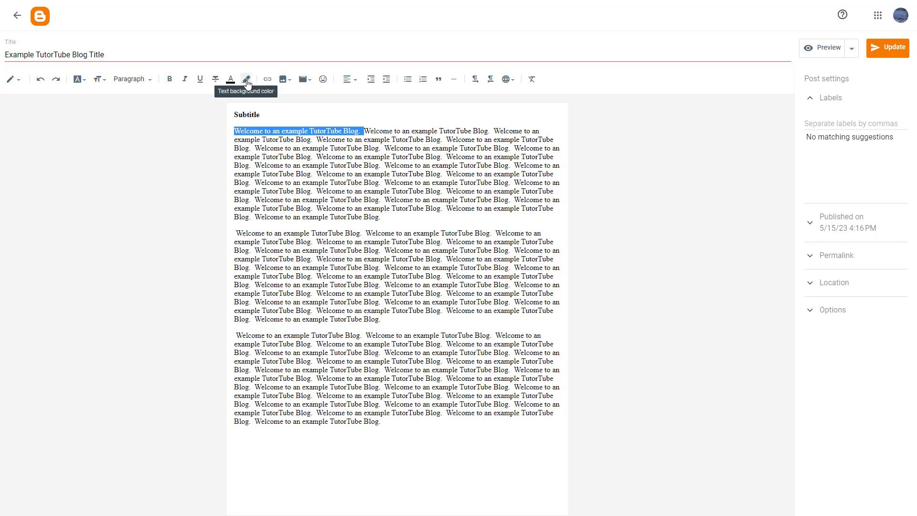
- Bold 'Welcome to an example' and make 'TutorTube Blog.' italic and not bold
{"action": "left_click", "coordinate": [169, 79]}
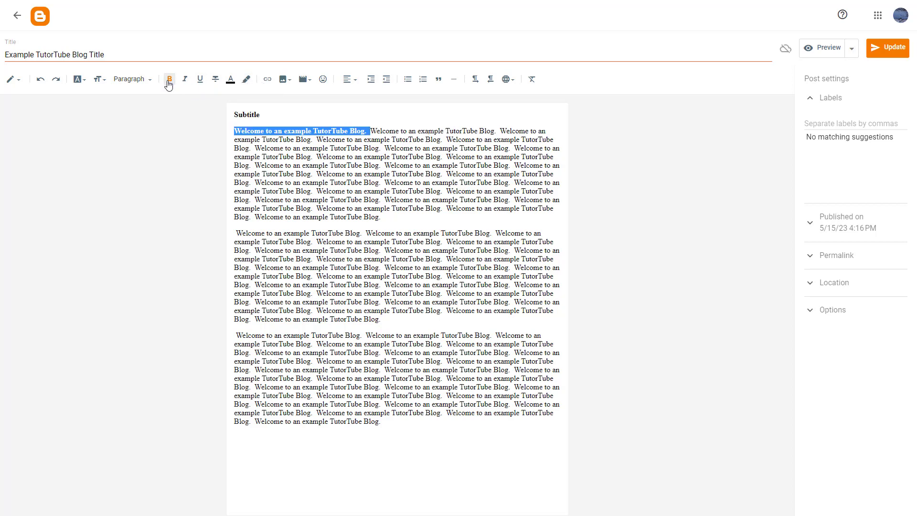
{"action": "left_click", "coordinate": [169, 78]}
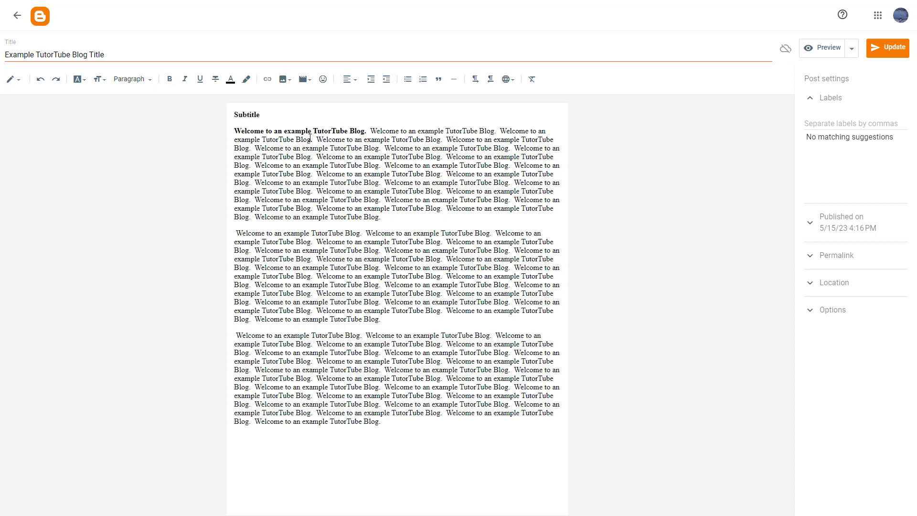
{"action": "double_click", "coordinate": [341, 130]}
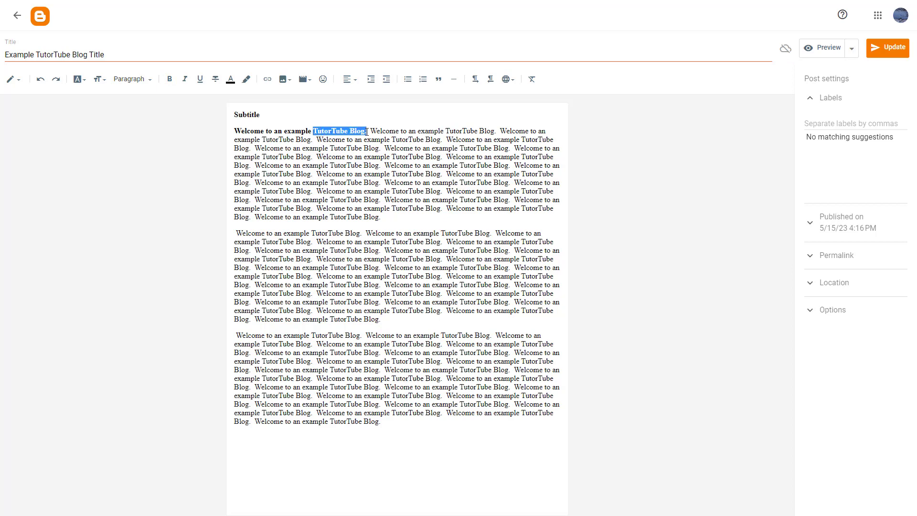
{"action": "left_click", "coordinate": [185, 79]}
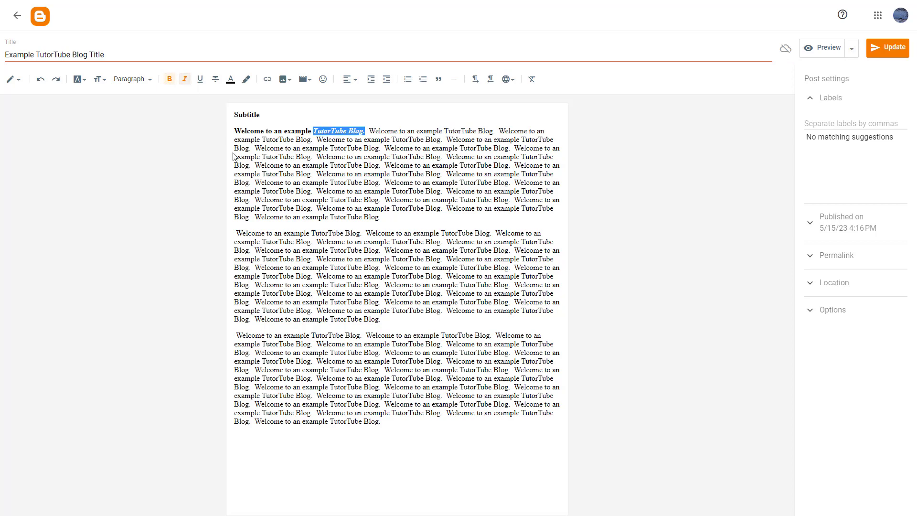
{"action": "mouse_move", "coordinate": [177, 110]}
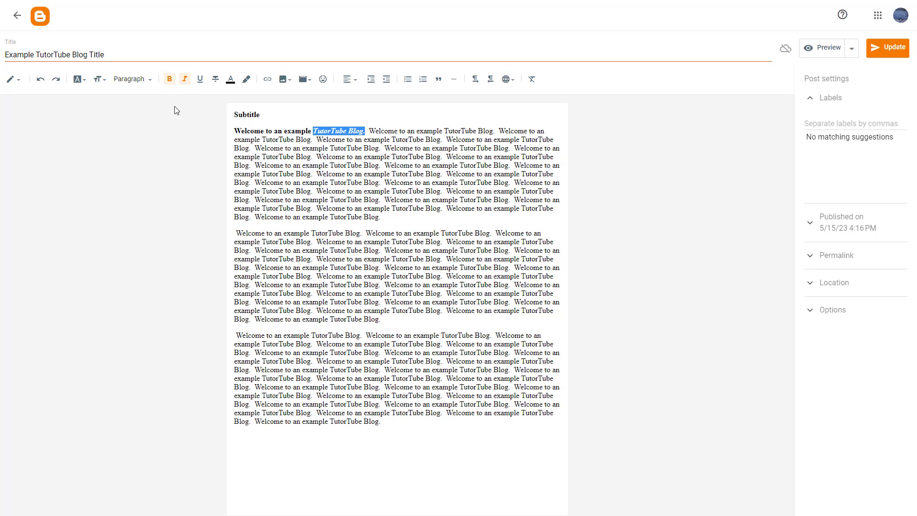
{"action": "mouse_move", "coordinate": [184, 79]}
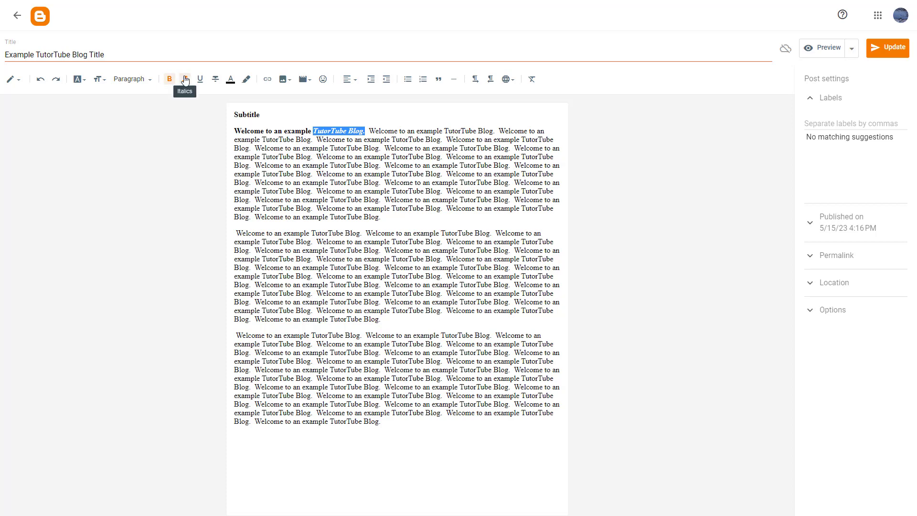
{"action": "mouse_move", "coordinate": [169, 79]}
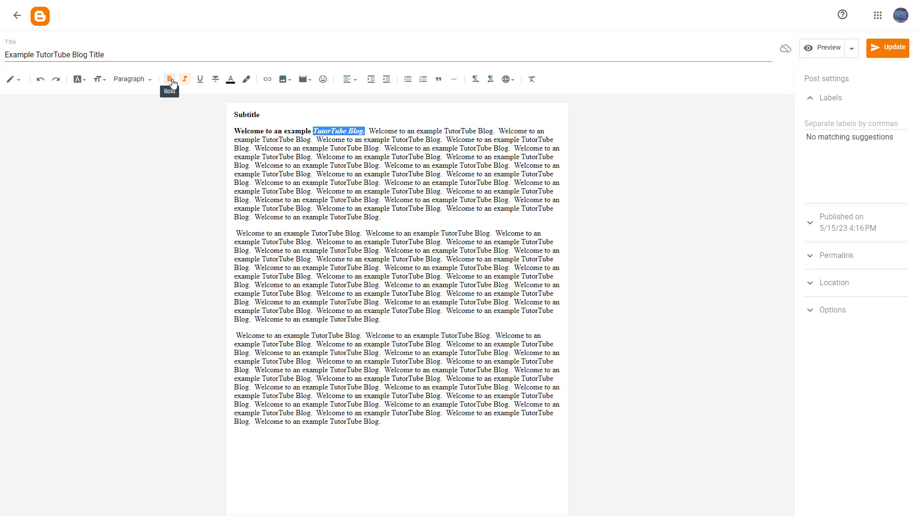
{"action": "left_click", "coordinate": [169, 78]}
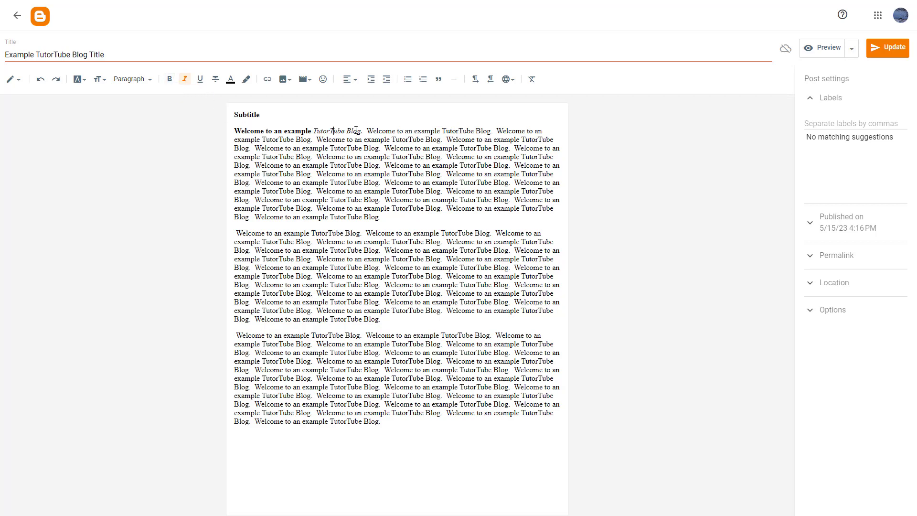
- Underline 'TutorTube Blog.' and make the following 'Welcome to an example' bold red
{"action": "double_click", "coordinate": [338, 130]}
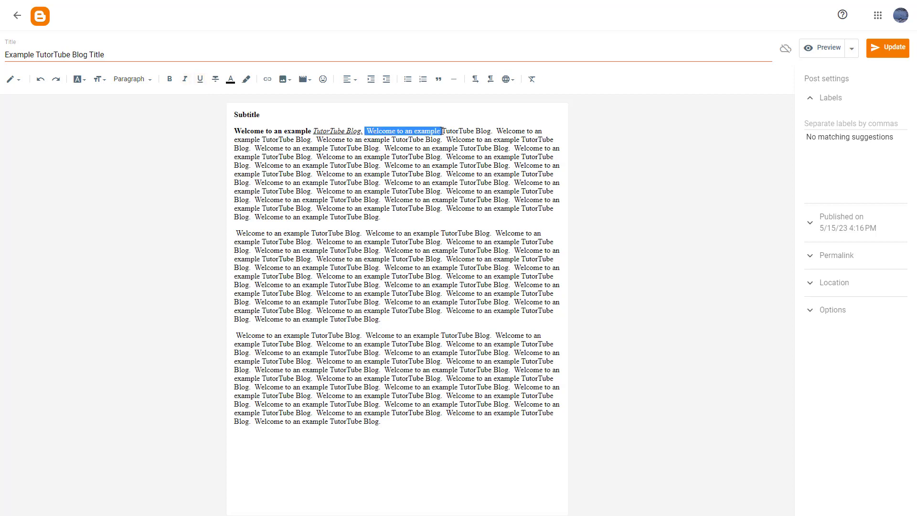
{"action": "mouse_move", "coordinate": [234, 79]}
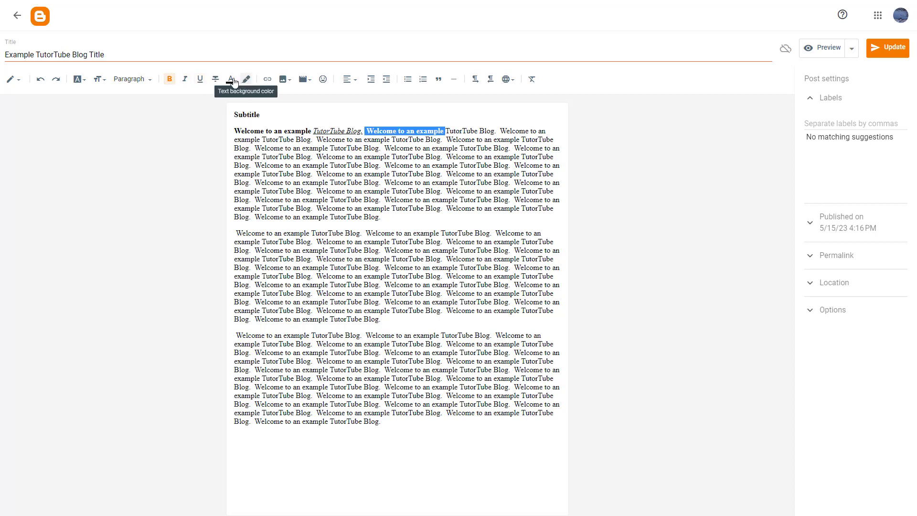
{"action": "left_click", "coordinate": [232, 79]}
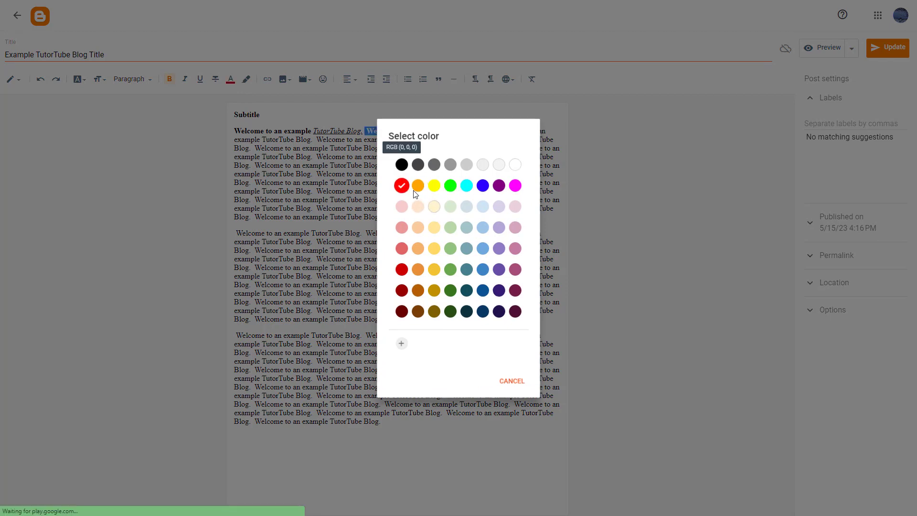
{"action": "left_click", "coordinate": [401, 185]}
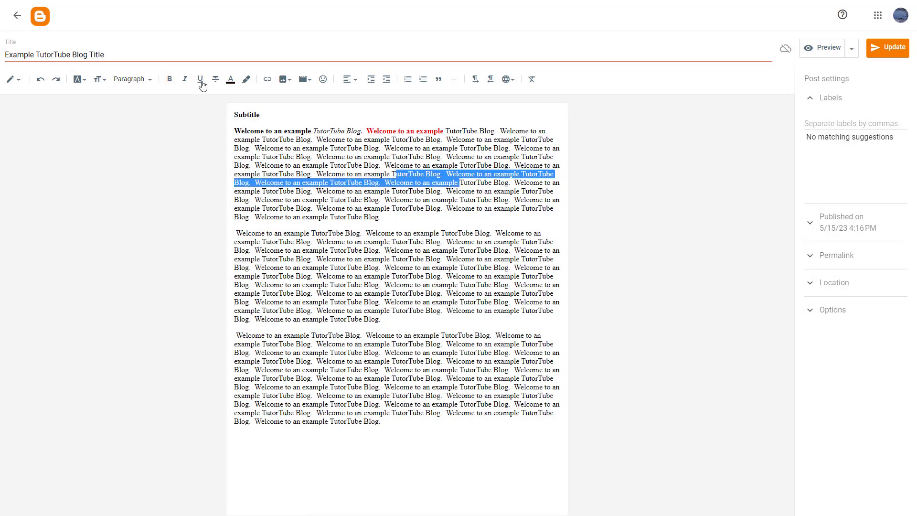
- Apply green text colour to the welcome sentences on lines six and seven
{"action": "left_click", "coordinate": [230, 79]}
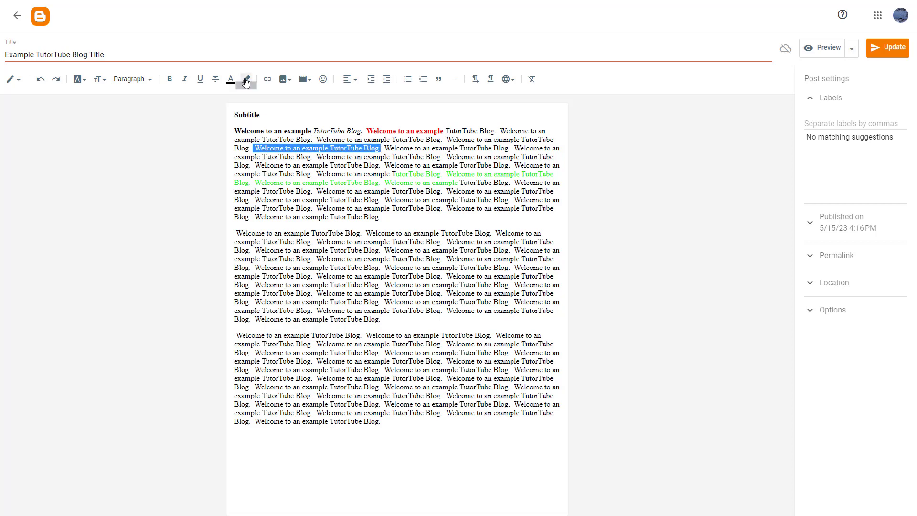
- Apply a yellow background highlight to the welcome sentence on line three
{"action": "left_click", "coordinate": [246, 78]}
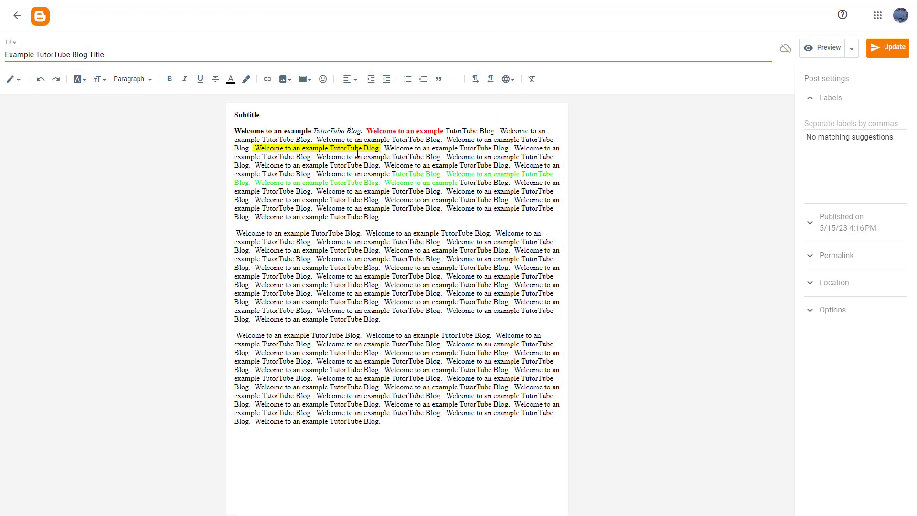
{"action": "mouse_move", "coordinate": [364, 205]}
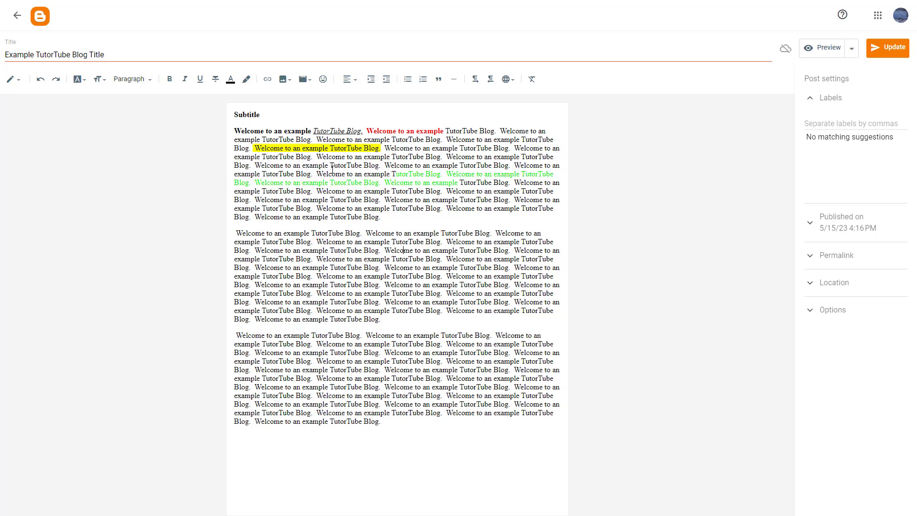
{"action": "mouse_move", "coordinate": [352, 182]}
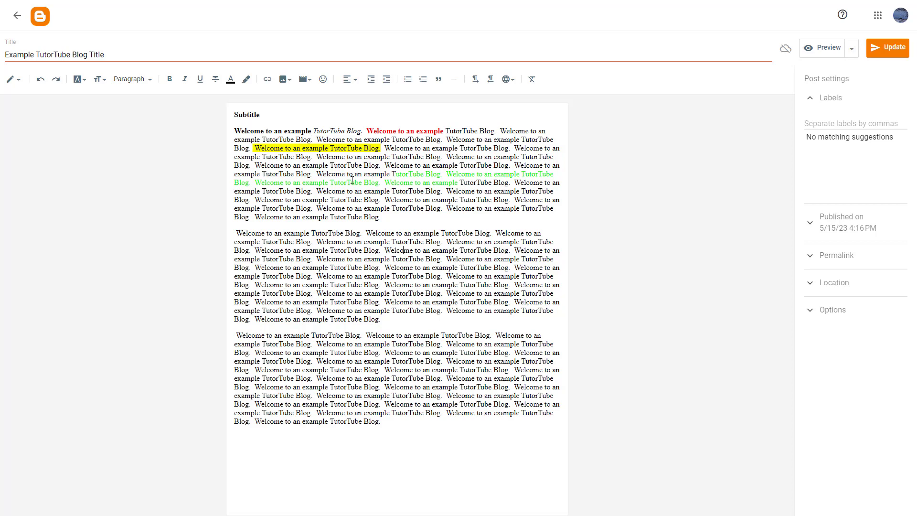